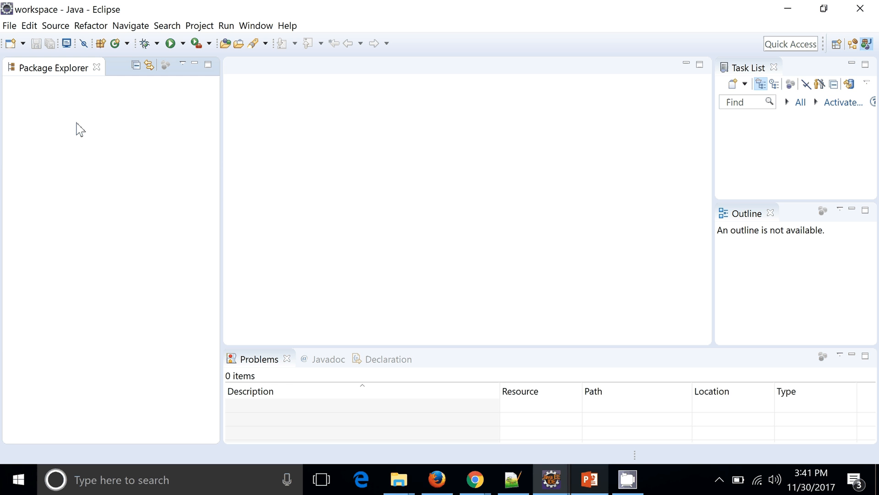
{"action": "mouse_move", "coordinate": [256, 26]}
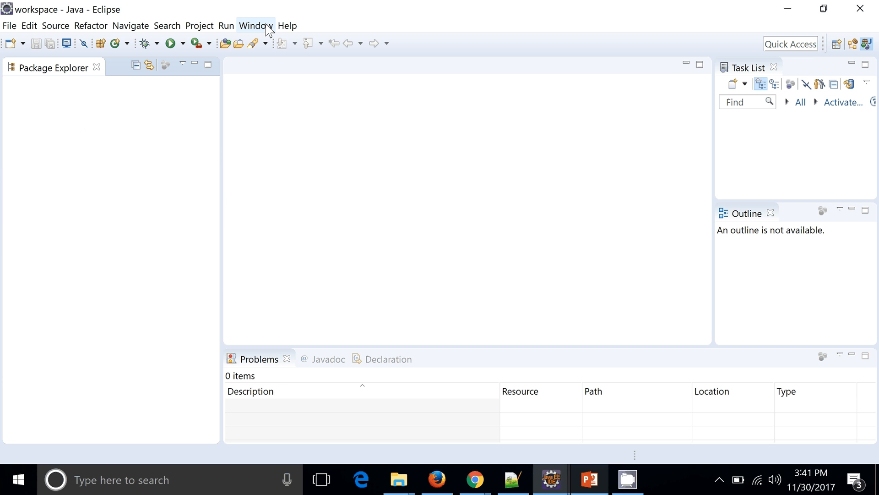
Briefly visit the workspace Preferences, then reach the Eclipse Marketplace from the Help menu.
{"action": "left_click", "coordinate": [255, 26]}
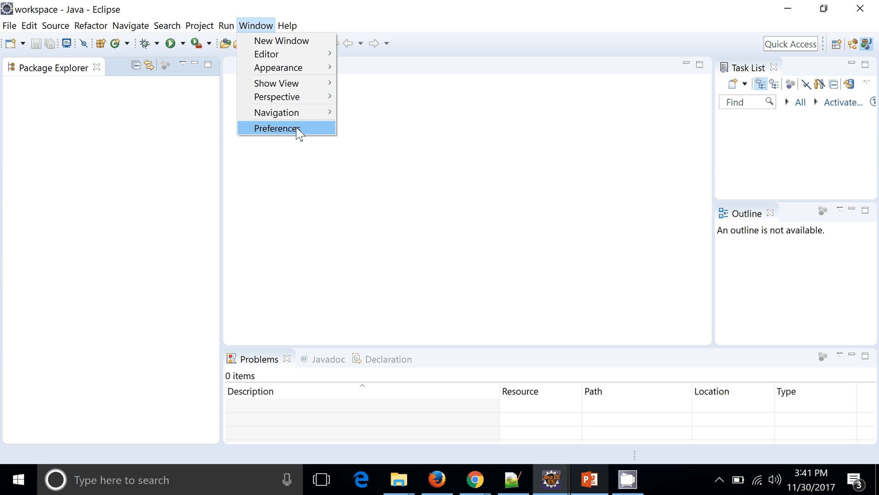
{"action": "mouse_move", "coordinate": [256, 36]}
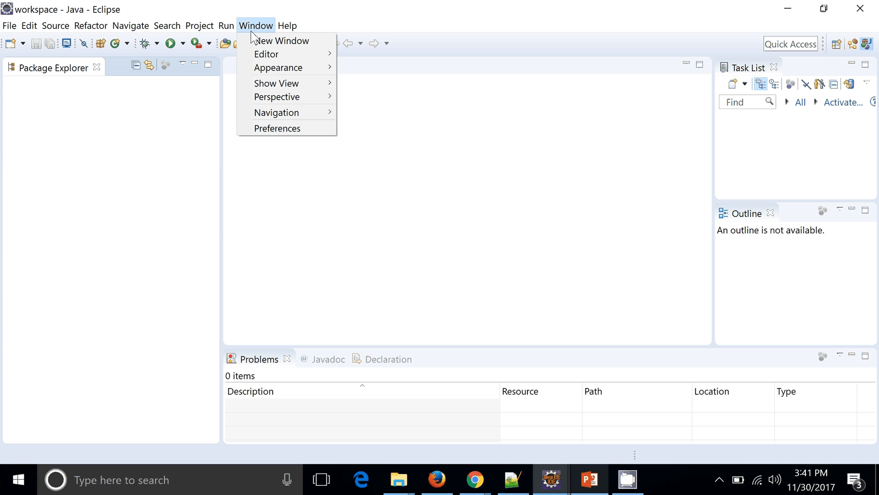
{"action": "left_click", "coordinate": [277, 128]}
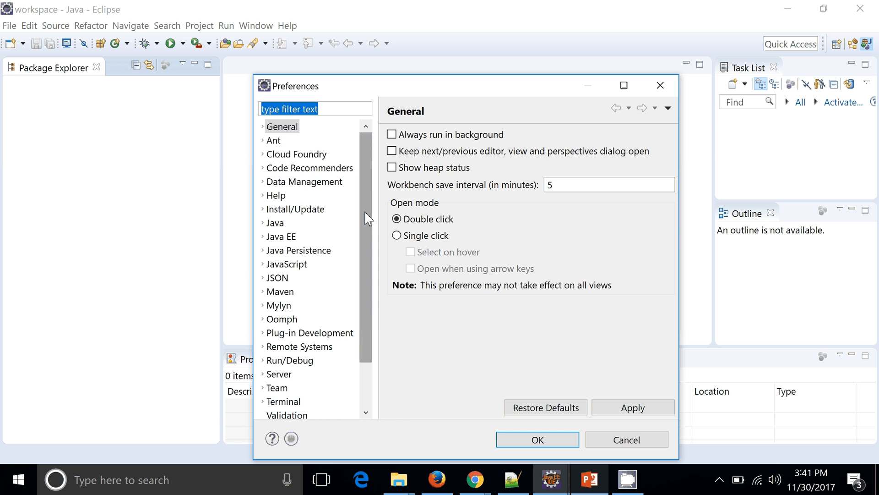
{"action": "left_click", "coordinate": [536, 439]}
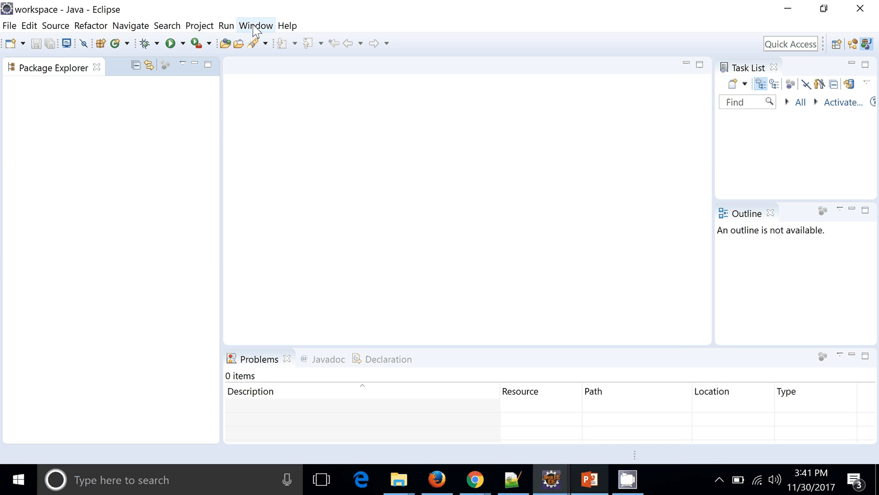
{"action": "left_click", "coordinate": [255, 26]}
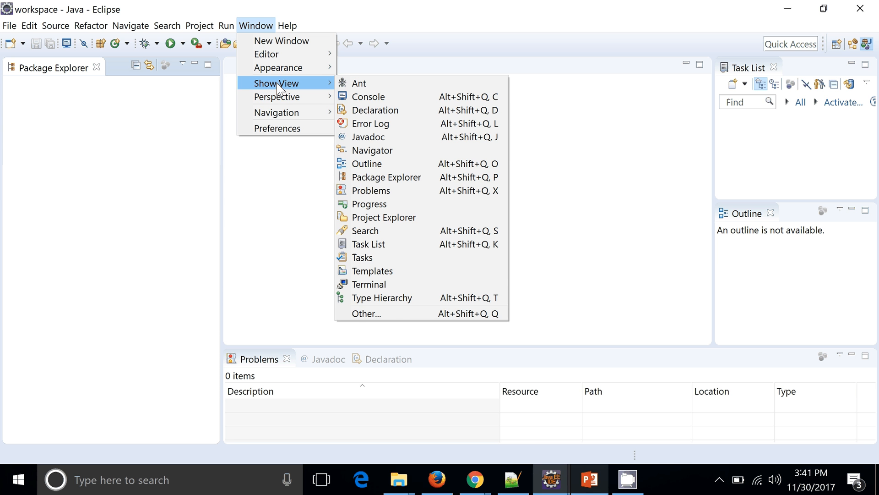
{"action": "mouse_move", "coordinate": [391, 96]}
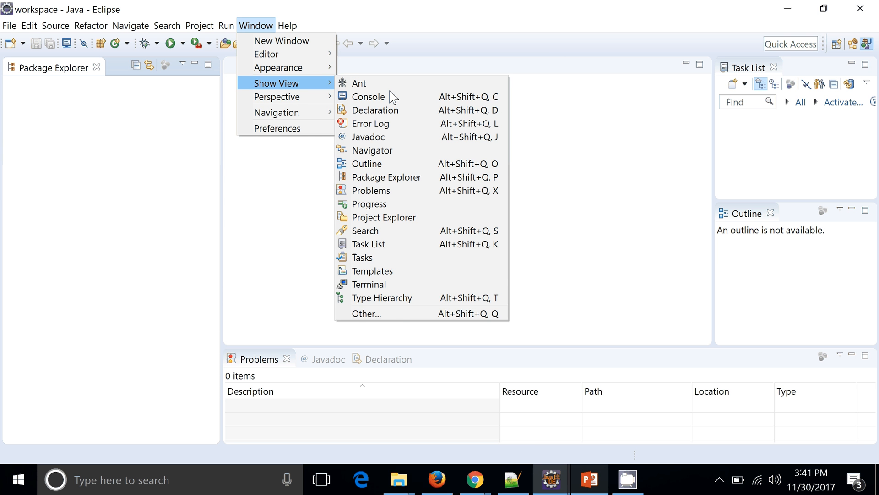
{"action": "left_click", "coordinate": [365, 313]}
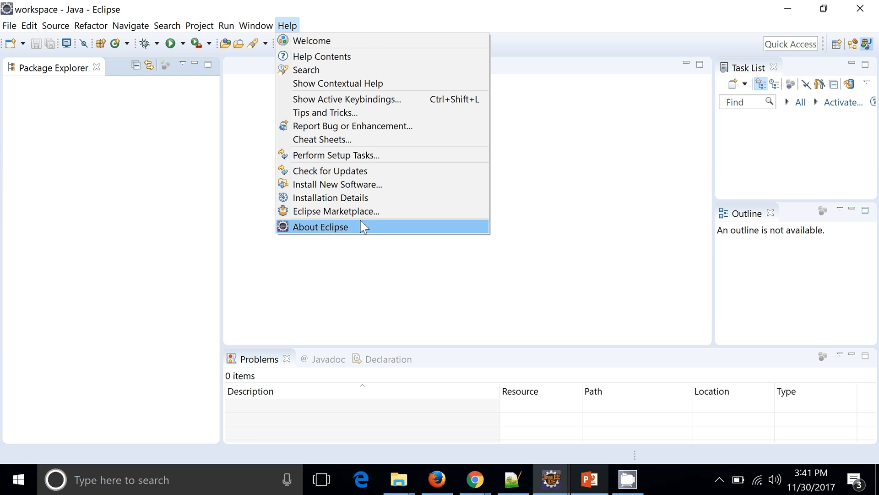
{"action": "mouse_move", "coordinate": [336, 211]}
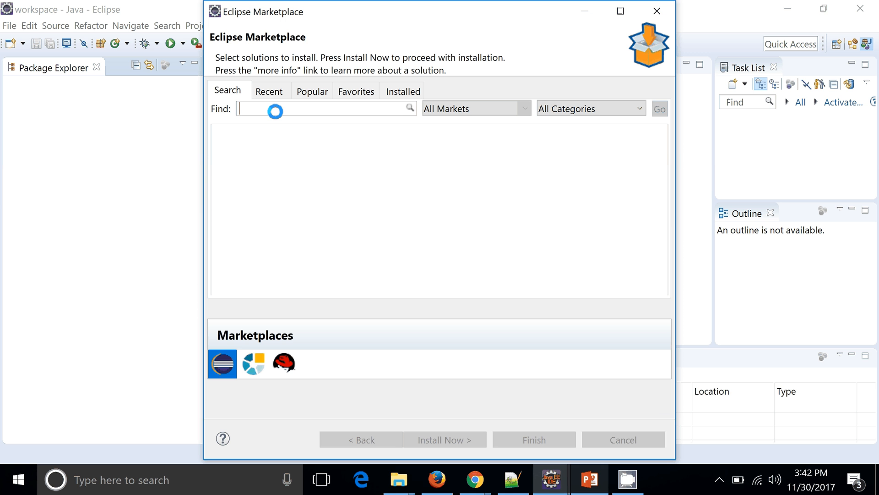
Search the Marketplace for TestNG to list the TestNG for Eclipse plug-in.
{"action": "type", "text": "TestNG"}
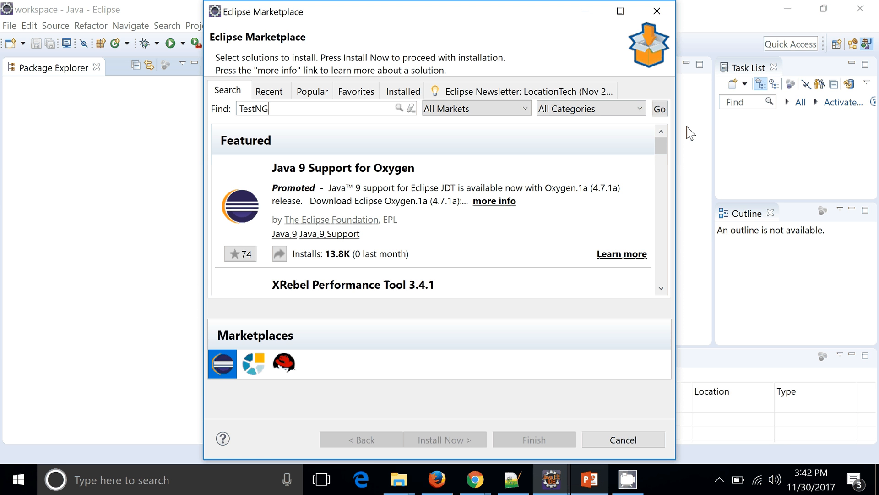
{"action": "left_click", "coordinate": [659, 108]}
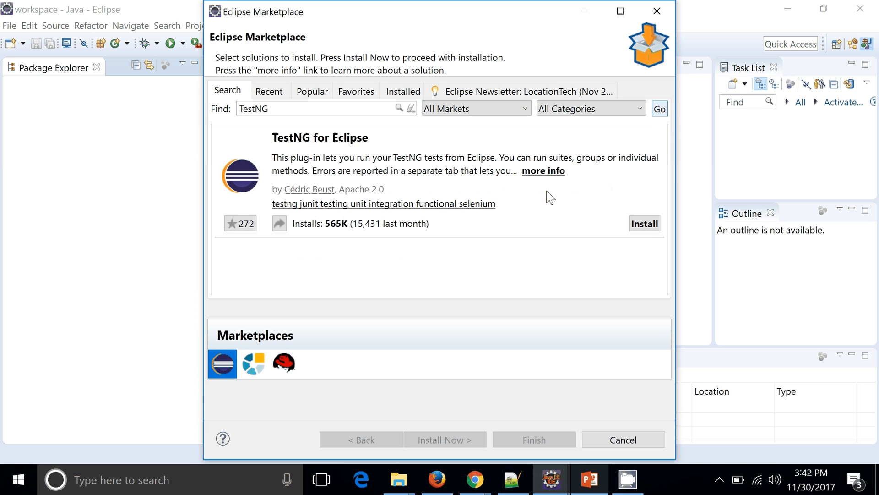
{"action": "mouse_move", "coordinate": [648, 241]}
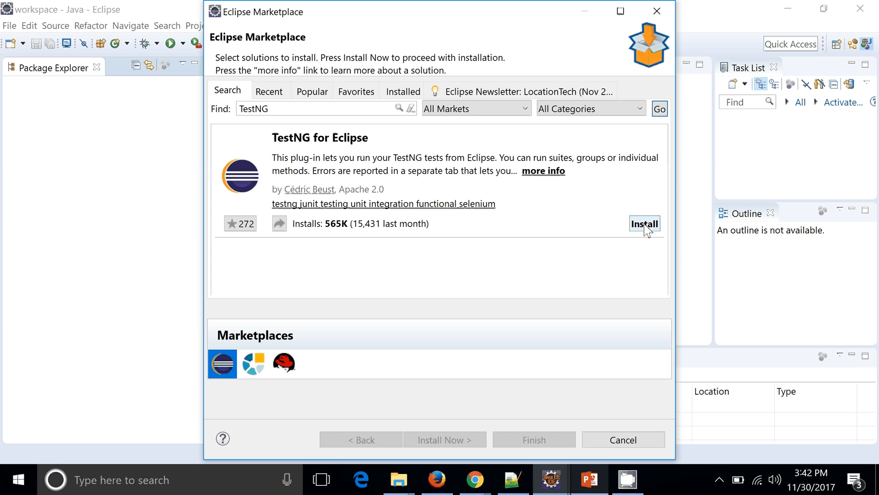
{"action": "mouse_move", "coordinate": [595, 230]}
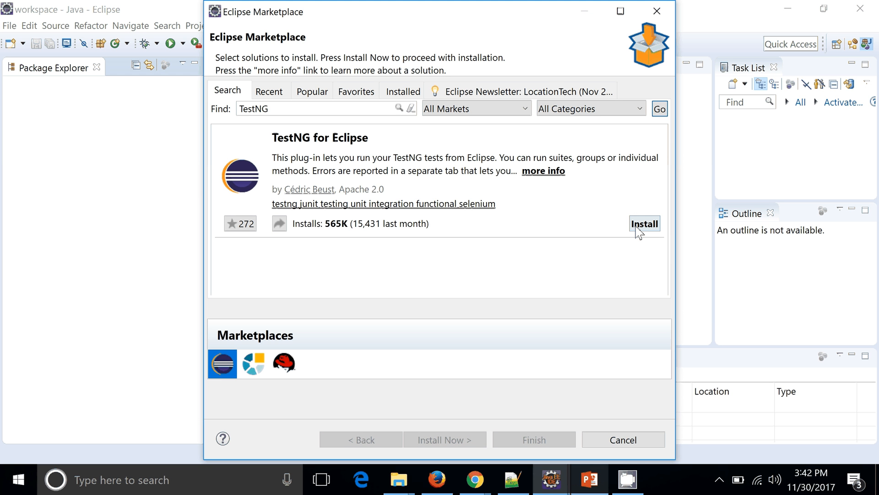
{"action": "mouse_move", "coordinate": [590, 211]}
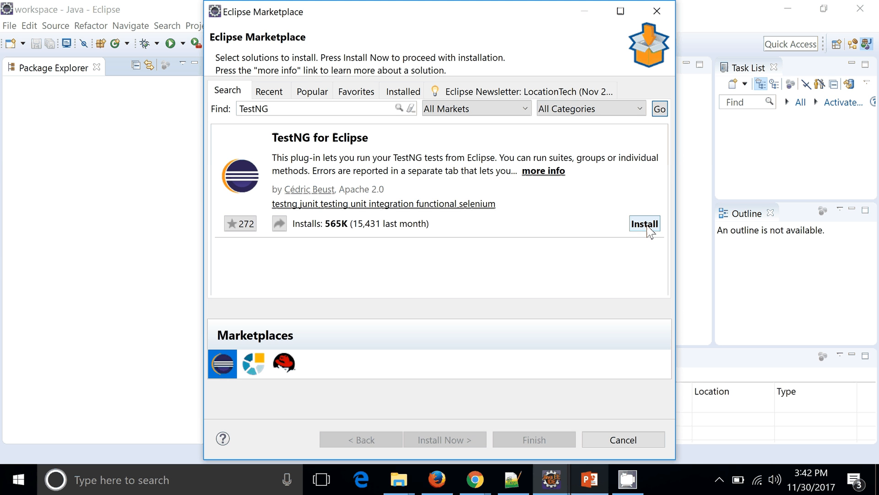
Begin installing TestNG for Eclipse and confirm both the TestNG and optional Maven integration features.
{"action": "left_click", "coordinate": [644, 224]}
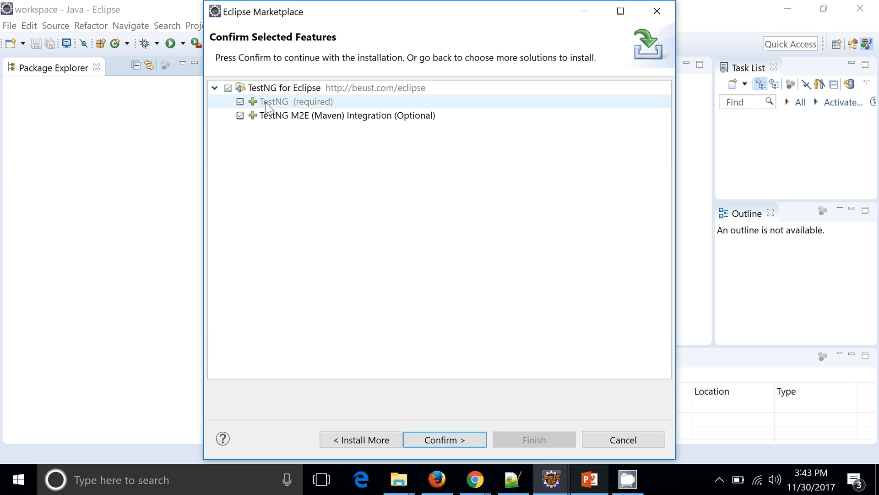
{"action": "mouse_move", "coordinate": [285, 102]}
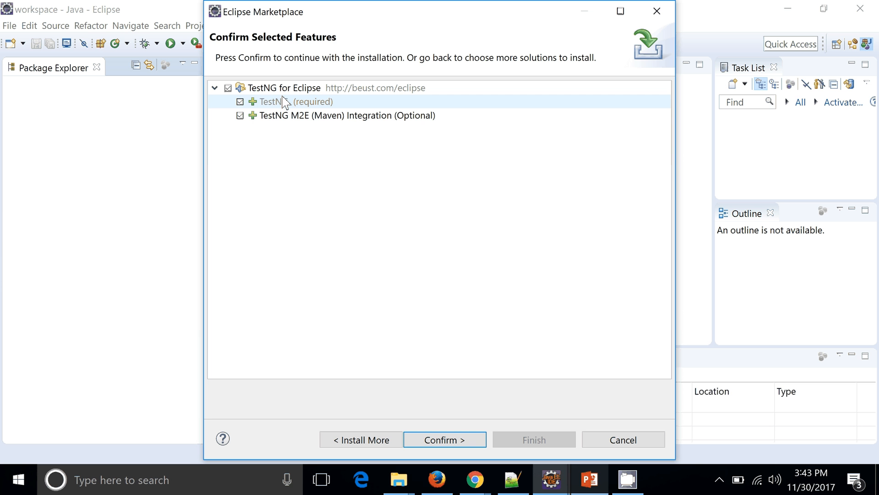
{"action": "left_click", "coordinate": [346, 115]}
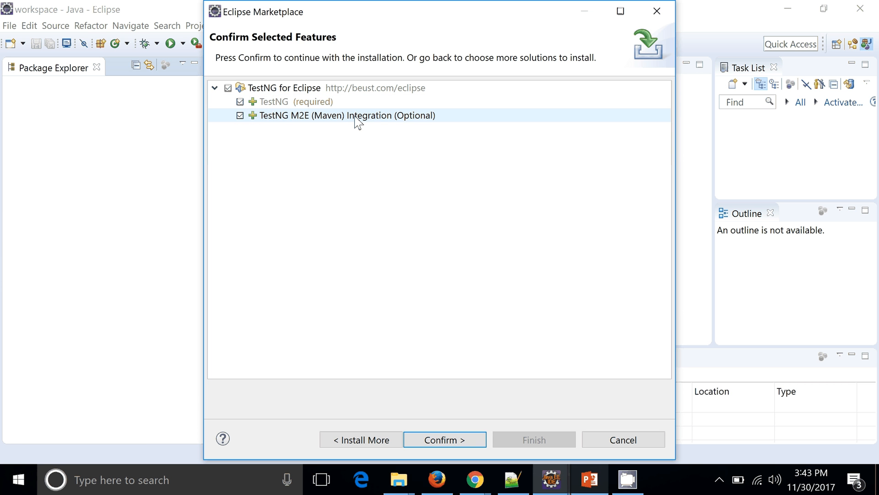
{"action": "mouse_move", "coordinate": [369, 124]}
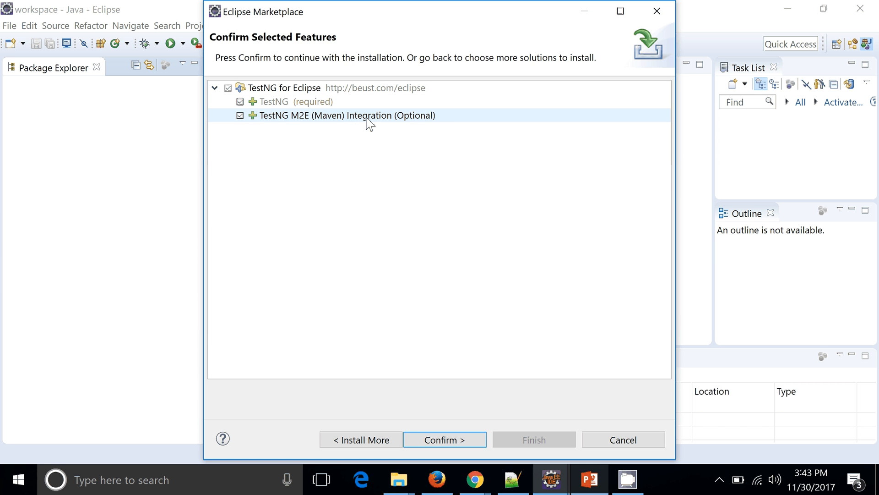
{"action": "left_click", "coordinate": [268, 102]}
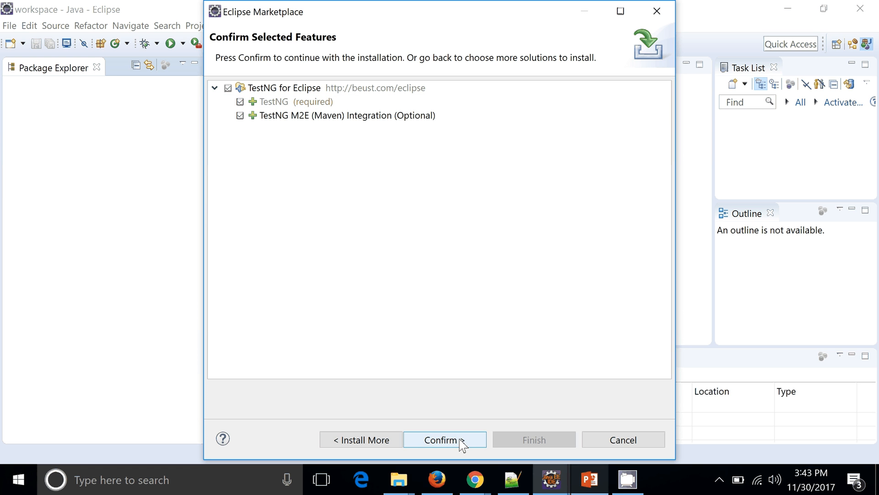
{"action": "left_click", "coordinate": [444, 439]}
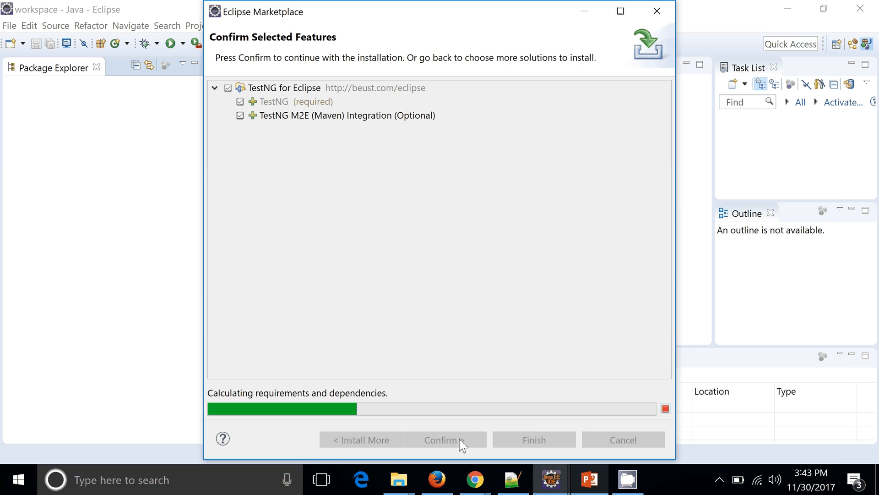
Accept the Apache License agreement and finish the wizard to start installing TestNG.
{"action": "left_click", "coordinate": [443, 438]}
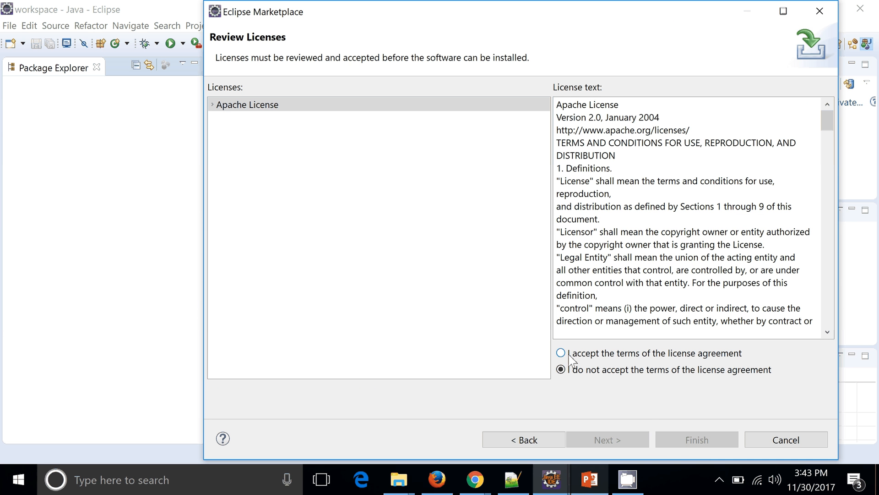
{"action": "left_click", "coordinate": [561, 353]}
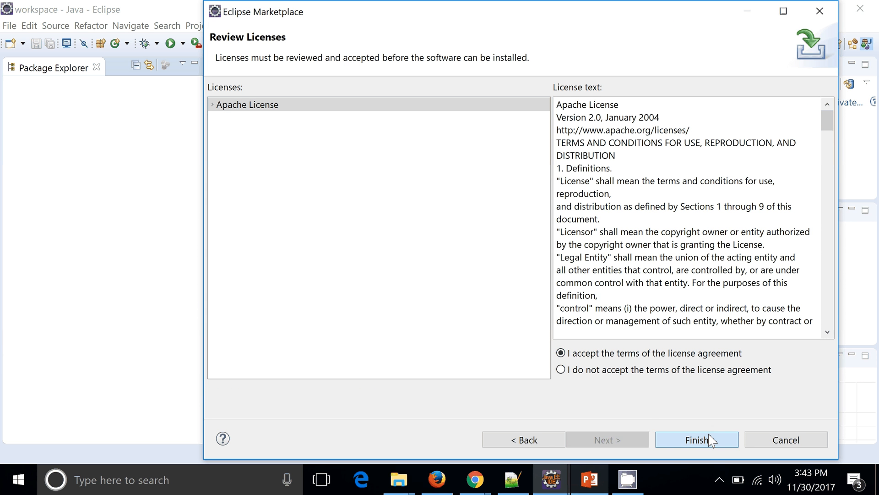
{"action": "left_click", "coordinate": [696, 439]}
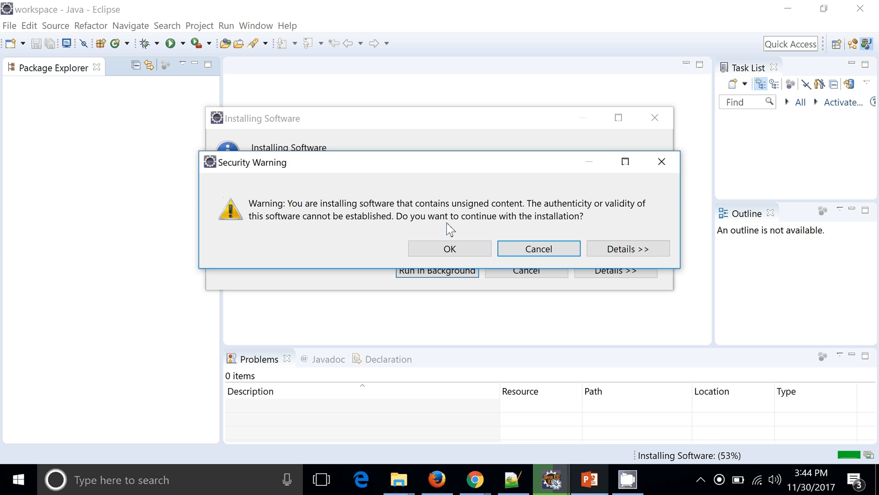
Continue past the unsigned content warning and restart Eclipse to apply the TestNG install.
{"action": "left_click", "coordinate": [449, 248]}
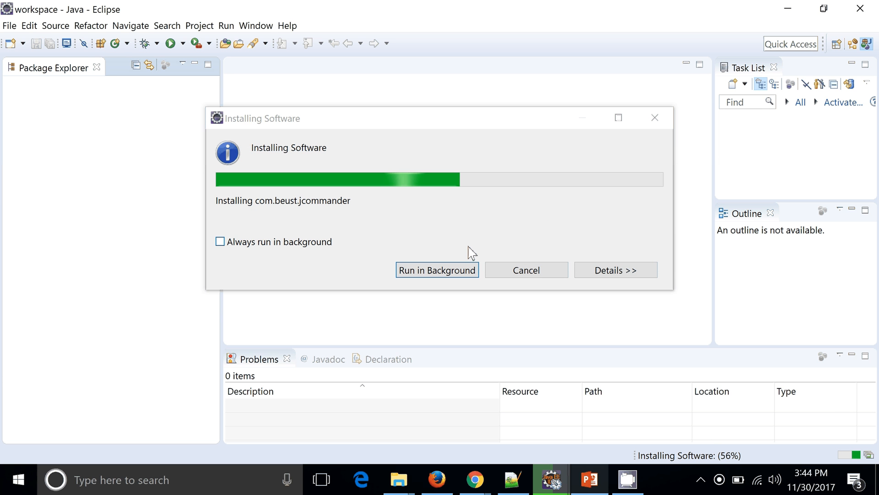
{"action": "mouse_move", "coordinate": [438, 269]}
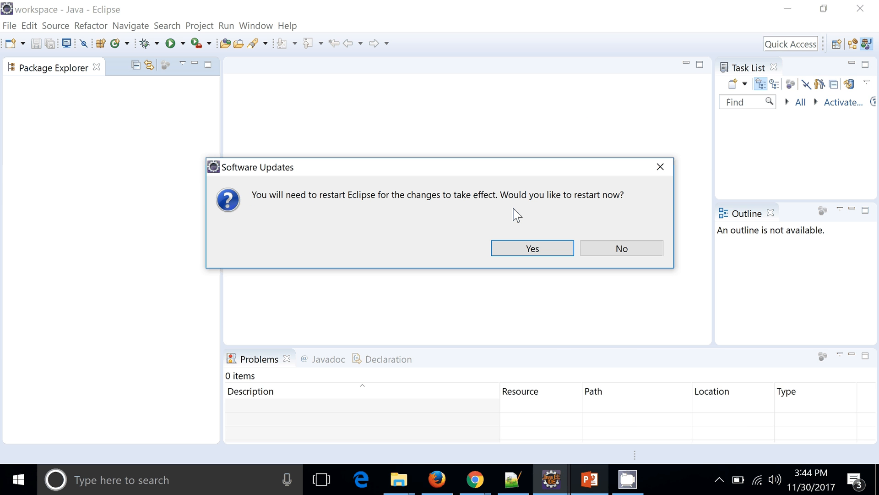
{"action": "mouse_move", "coordinate": [306, 209]}
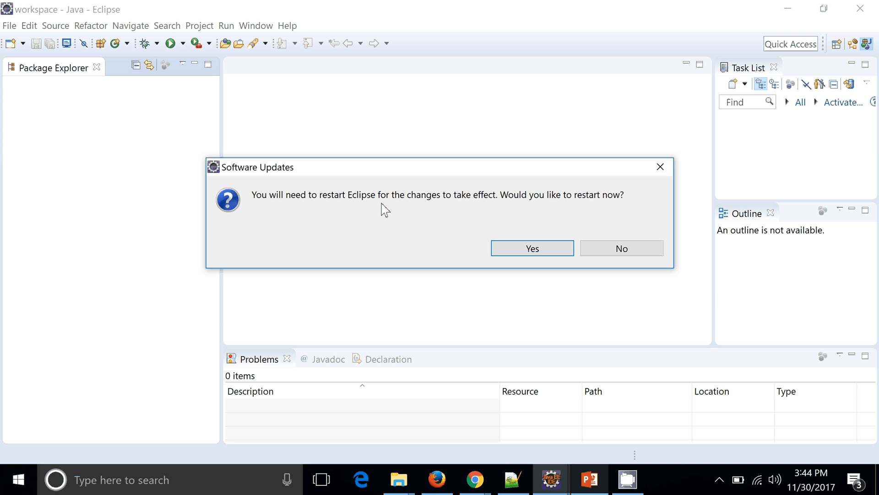
{"action": "mouse_move", "coordinate": [515, 219]}
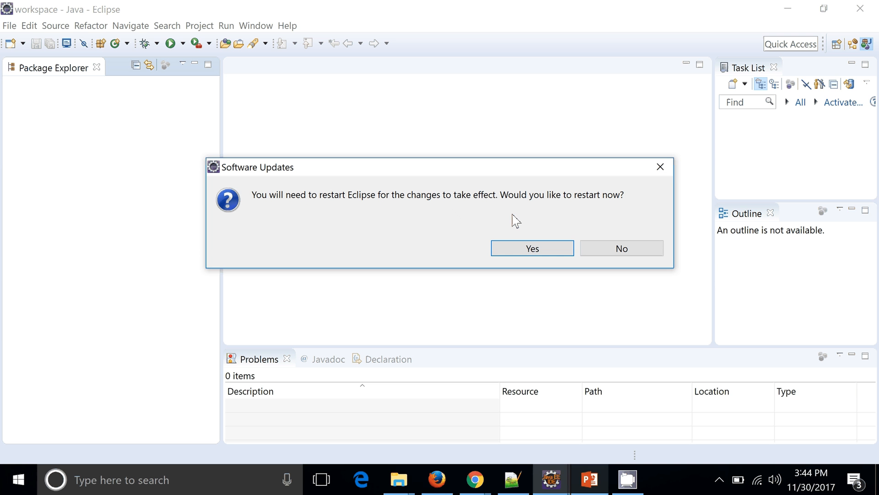
{"action": "mouse_move", "coordinate": [531, 249]}
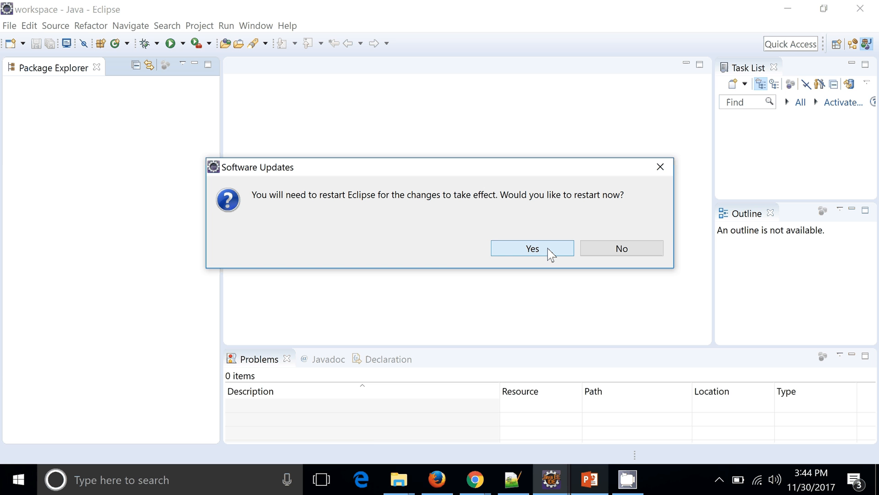
{"action": "left_click", "coordinate": [531, 248]}
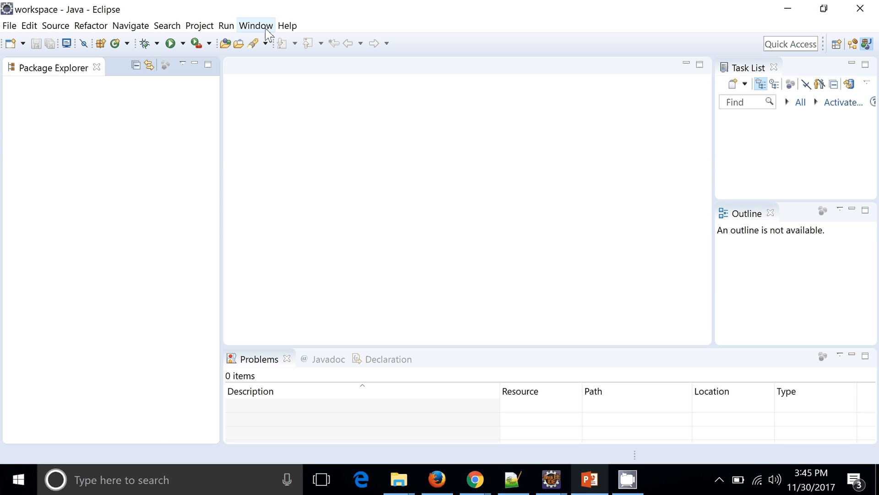
{"action": "left_click", "coordinate": [256, 26]}
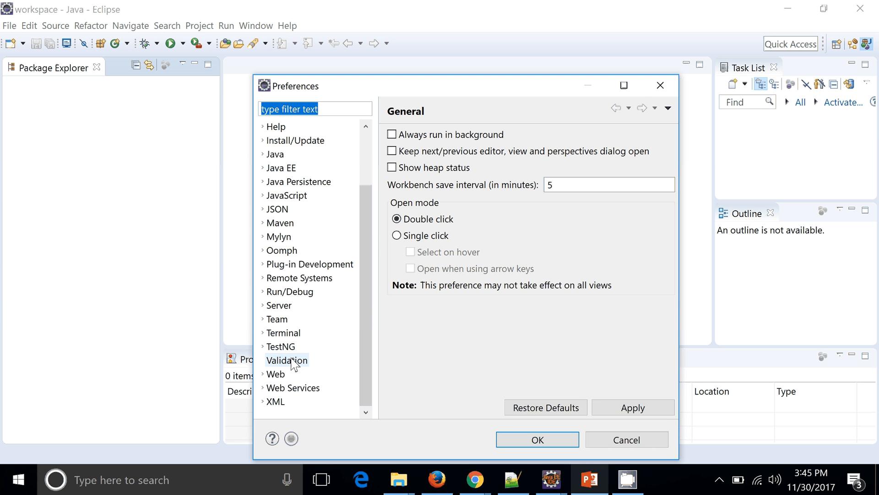
{"action": "left_click", "coordinate": [280, 347]}
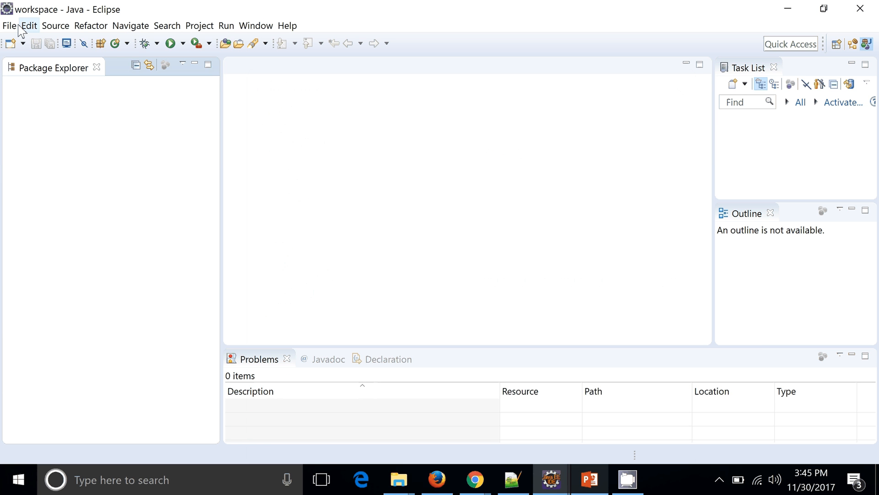
Create a Java project named TestAutomation and bring up actions on its src folder.
{"action": "left_click", "coordinate": [9, 26]}
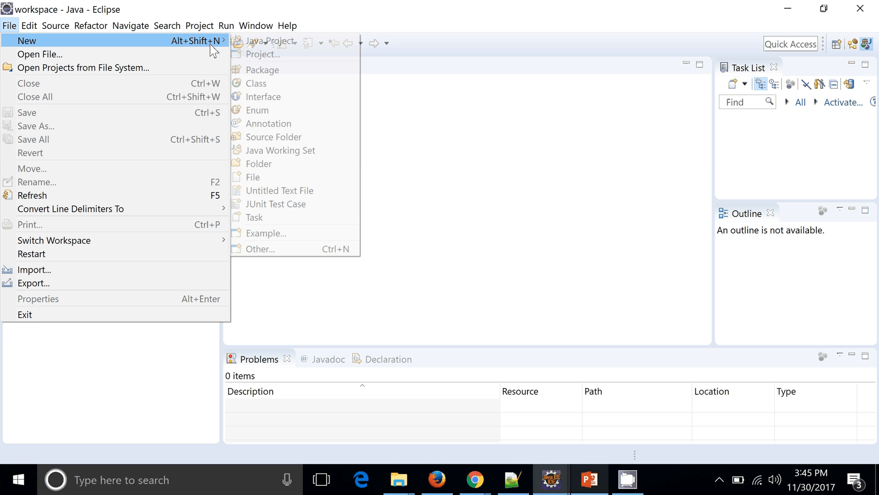
{"action": "mouse_move", "coordinate": [271, 41]}
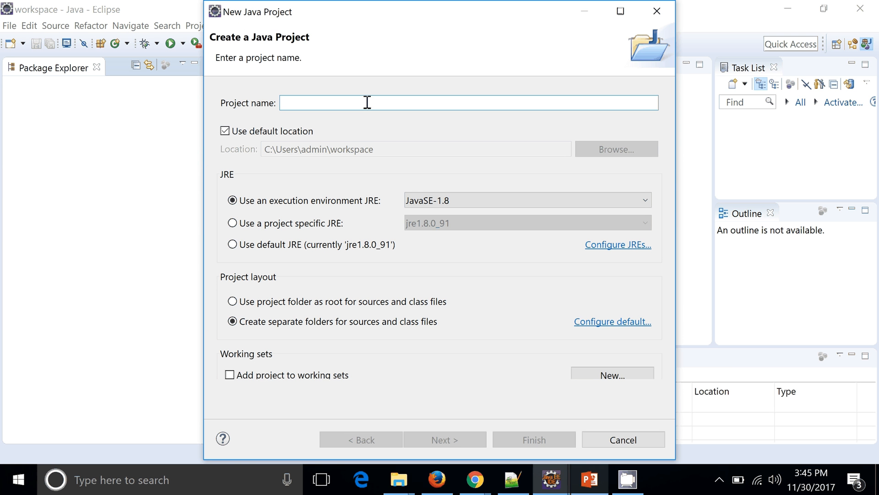
{"action": "type", "text": "TestAutomation"}
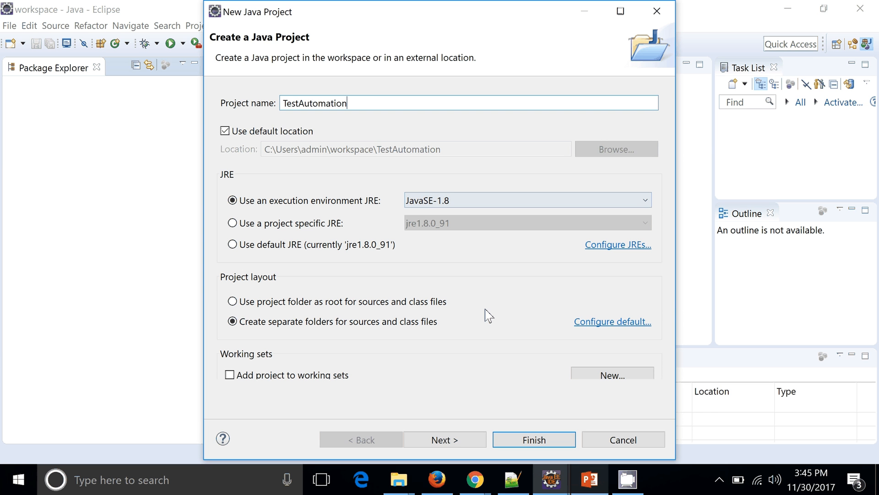
{"action": "mouse_move", "coordinate": [534, 439]}
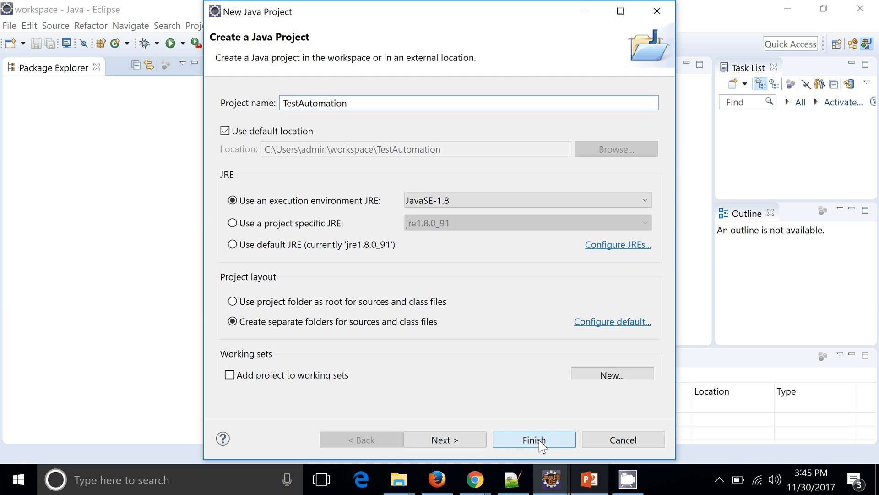
{"action": "left_click", "coordinate": [533, 438]}
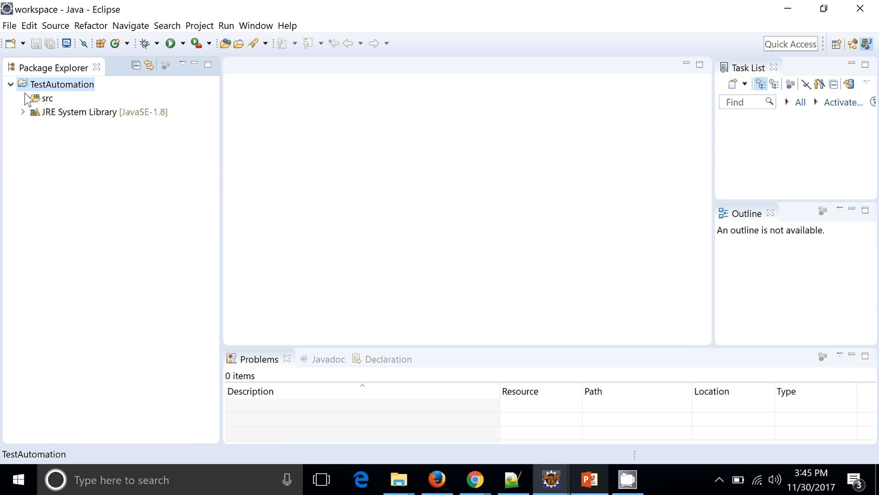
{"action": "right_click", "coordinate": [48, 98]}
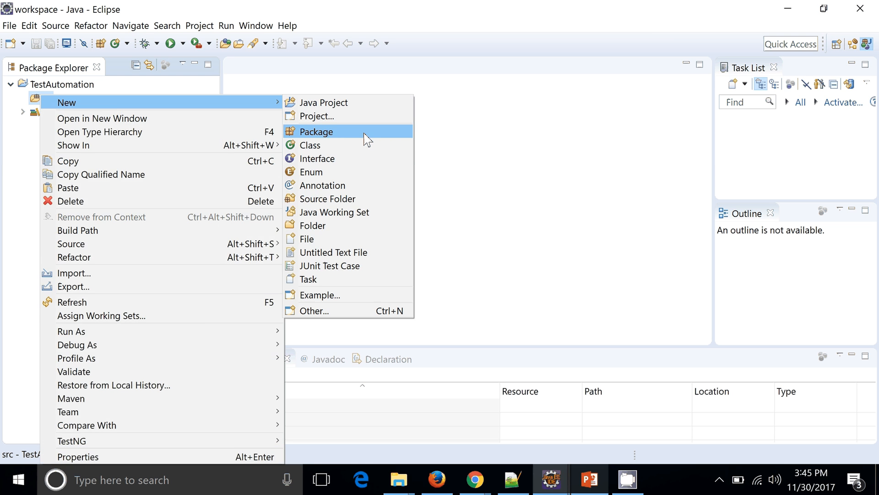
Add a package named basic inside src.
{"action": "left_click", "coordinate": [316, 131]}
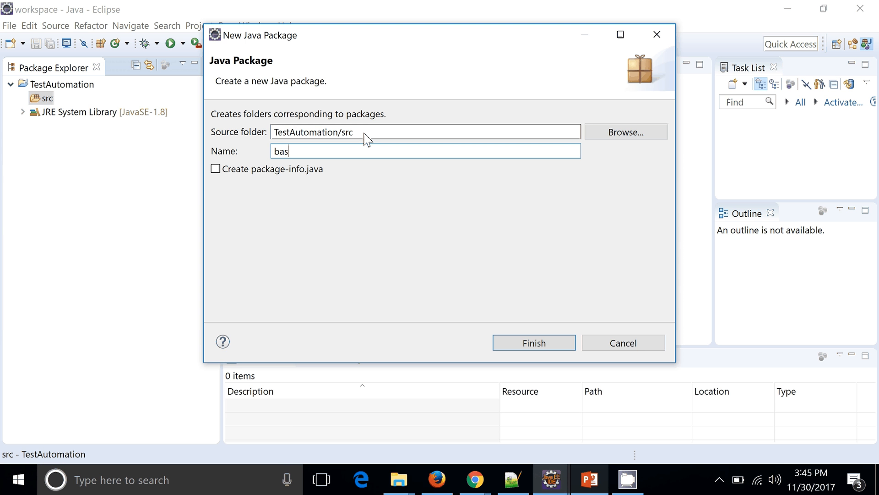
{"action": "left_click", "coordinate": [533, 343]}
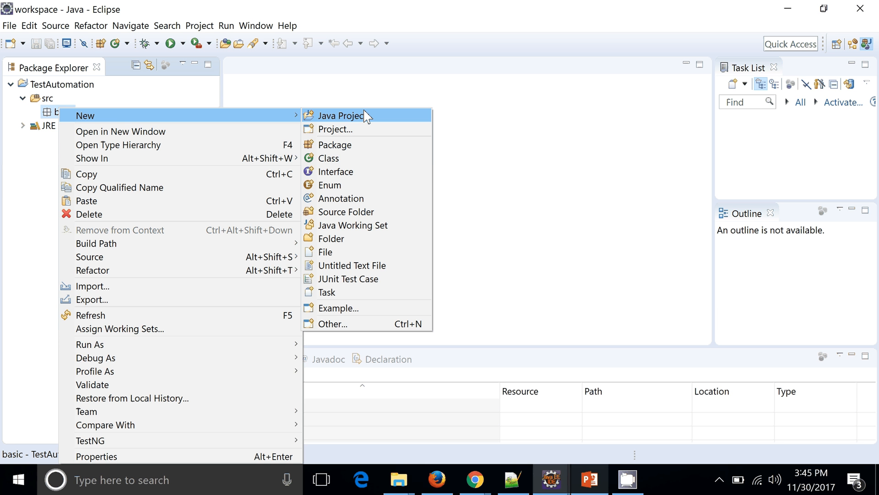
Create the class TestAutomationFeature in the basic package.
{"action": "left_click", "coordinate": [329, 157]}
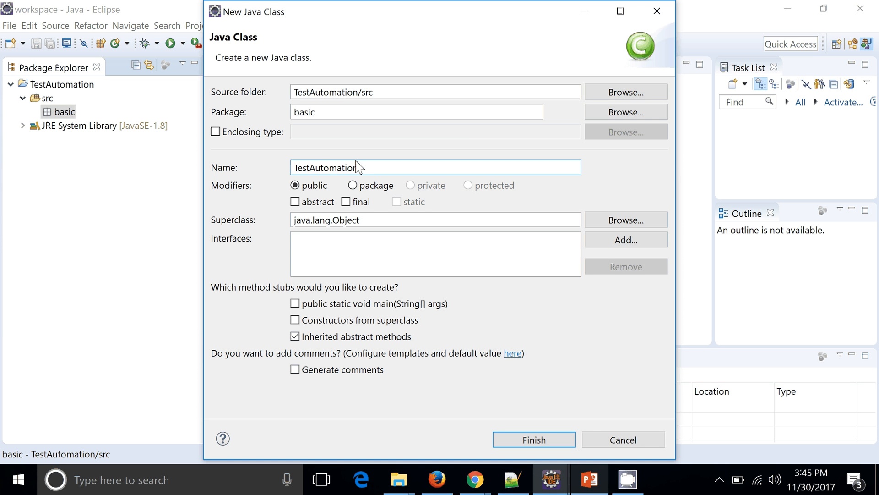
{"action": "type", "text": "Feature"}
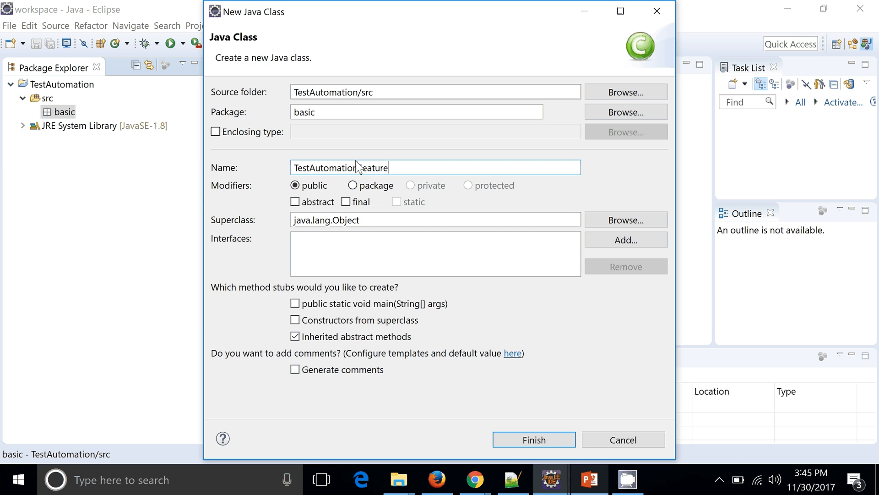
{"action": "left_click", "coordinate": [533, 439]}
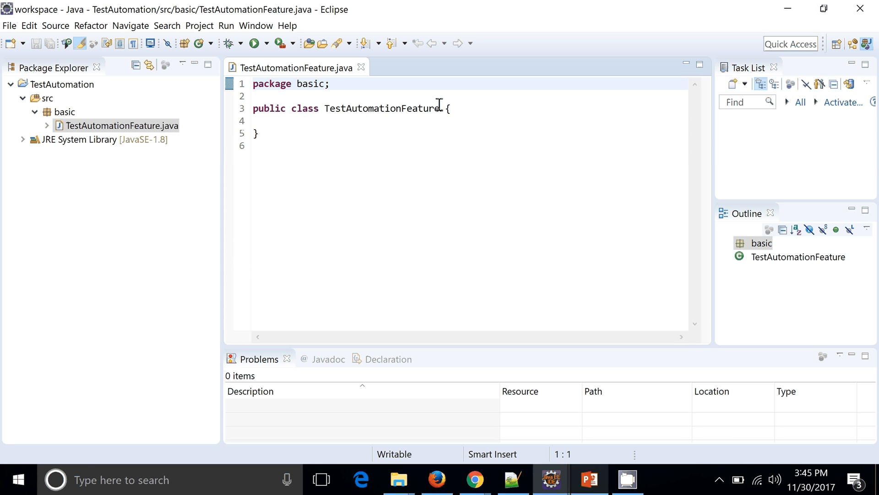
Declare a public void testLogin() method inside the class body.
{"action": "key", "text": "Enter"}
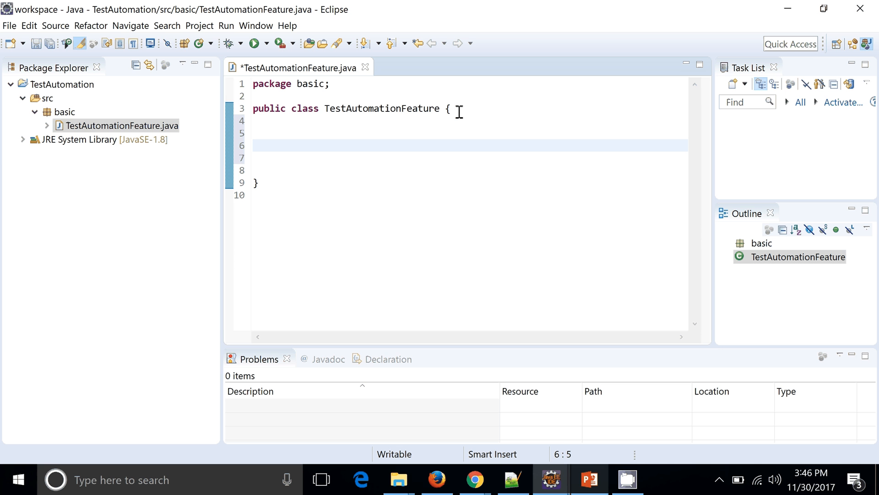
{"action": "type", "text": "public"}
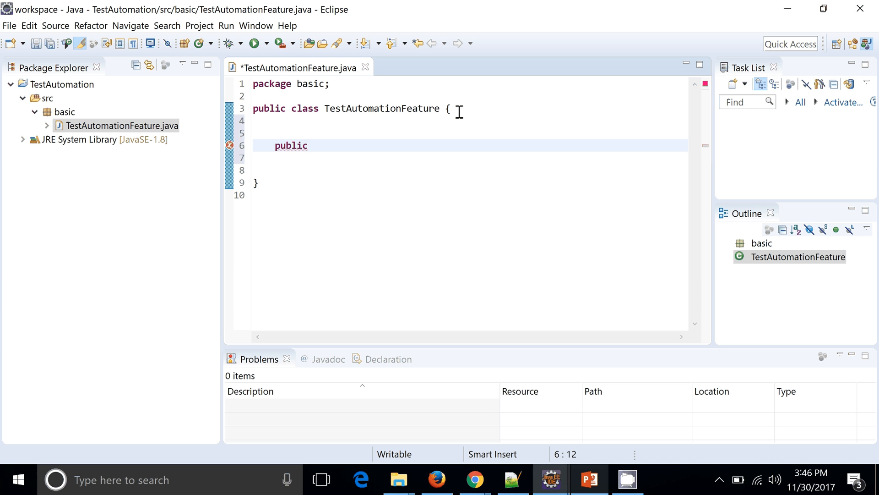
{"action": "type", "text": "void"}
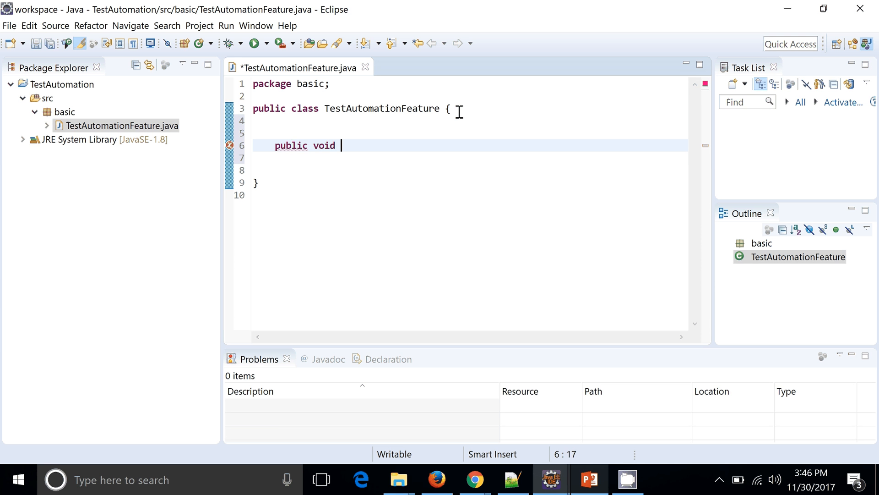
{"action": "type", "text": "test"}
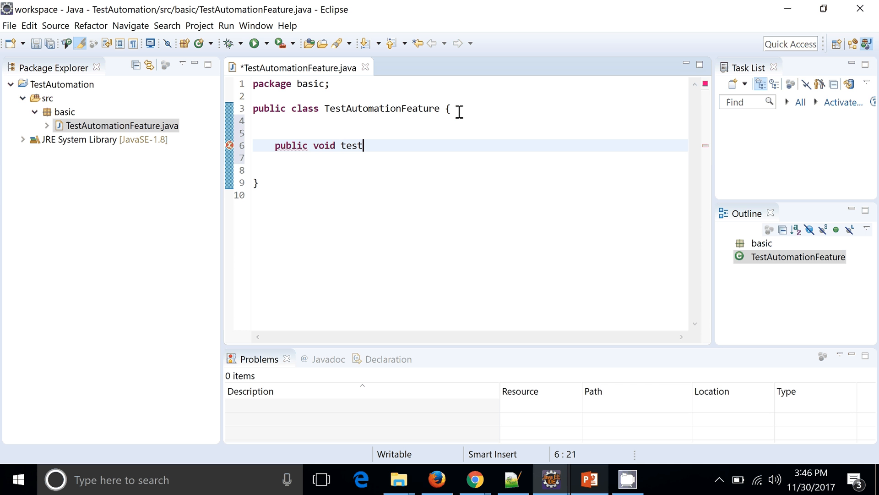
{"action": "type", "text": "L"}
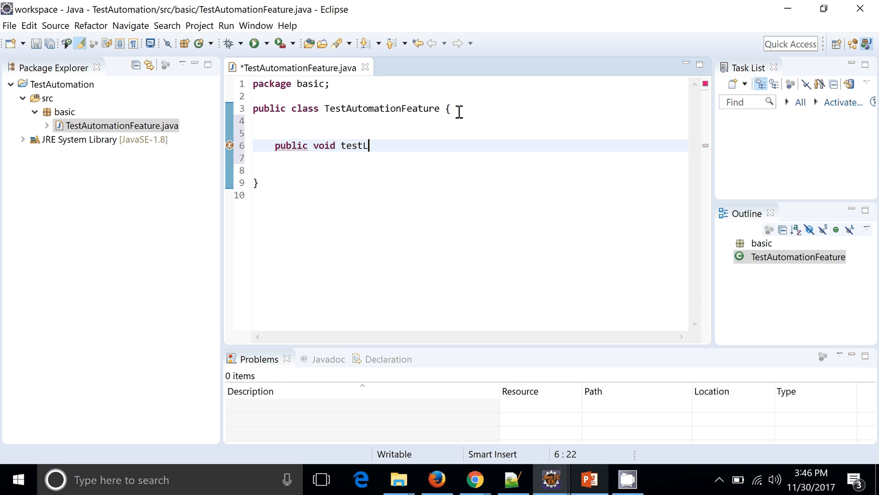
{"action": "type", "text": "ogin"}
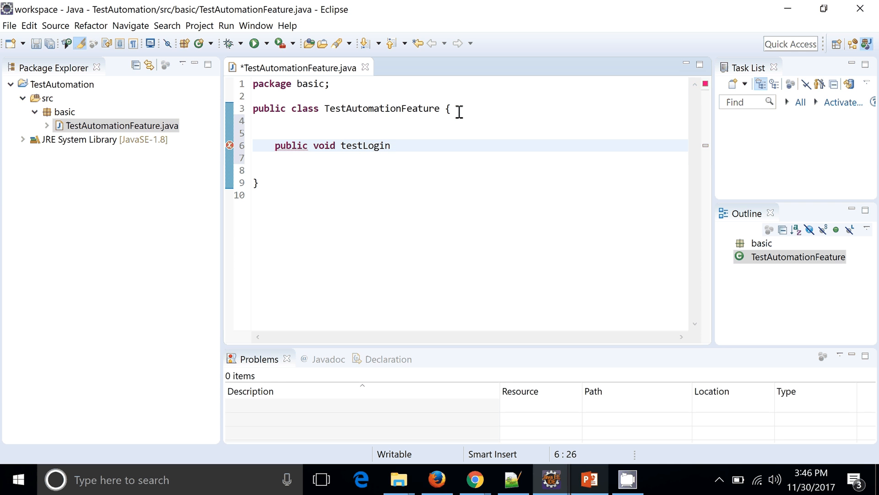
{"action": "type", "text": "(){"}
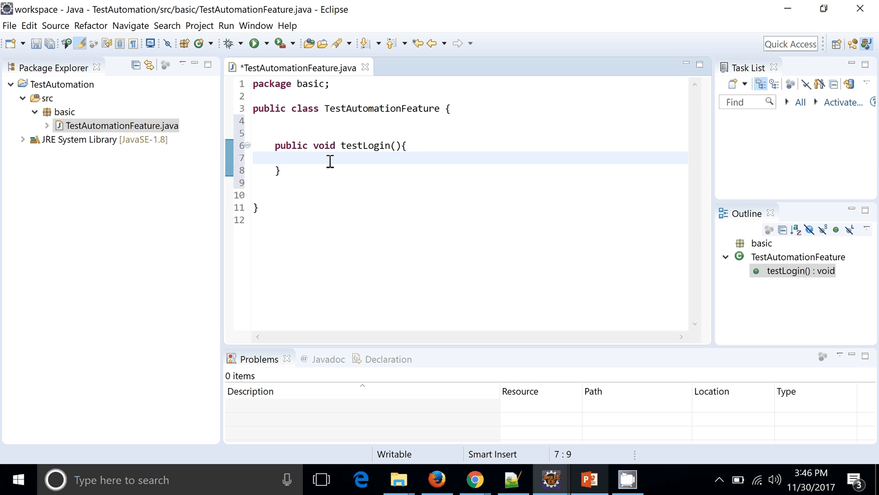
Expand sysout to System.out.println and print "selenium script" from testLogin.
{"action": "type", "text": "sysout"}
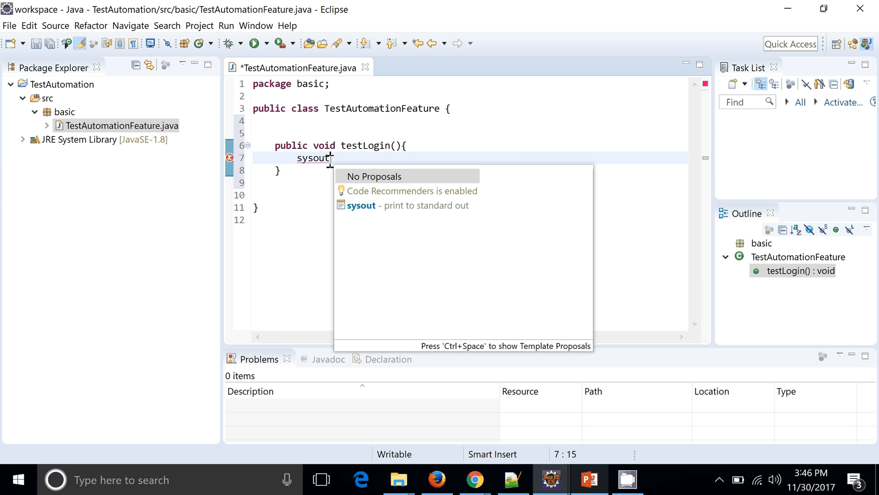
{"action": "key", "text": "Escape"}
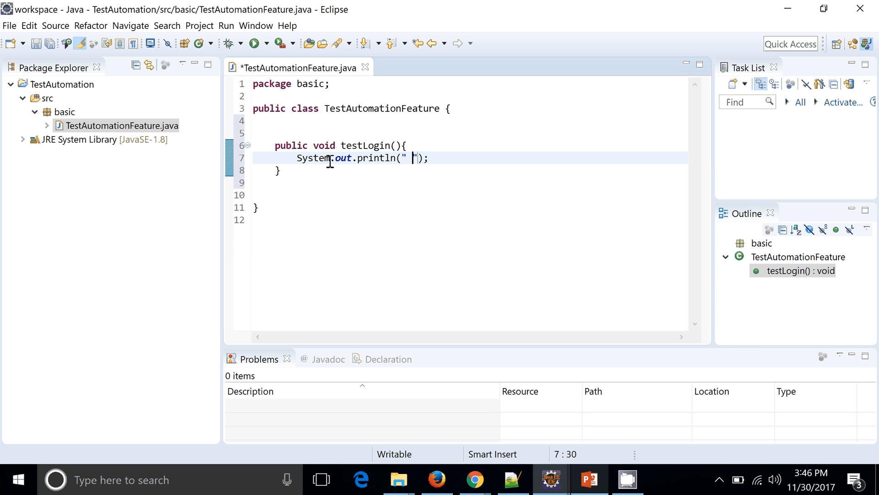
{"action": "type", "text": "s"}
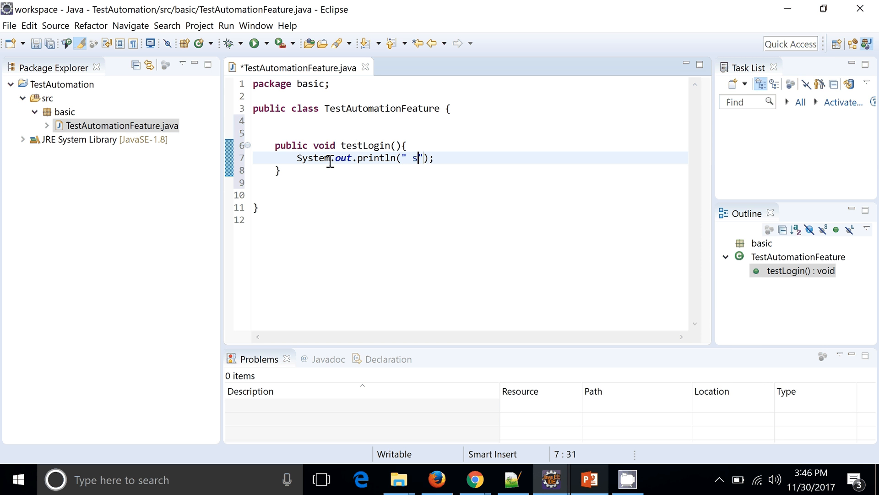
{"action": "type", "text": "elenium script"}
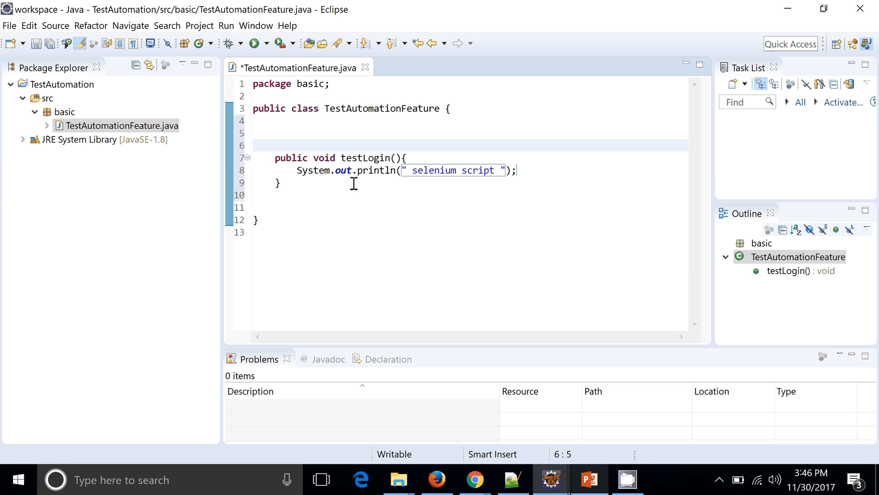
{"action": "mouse_move", "coordinate": [519, 128]}
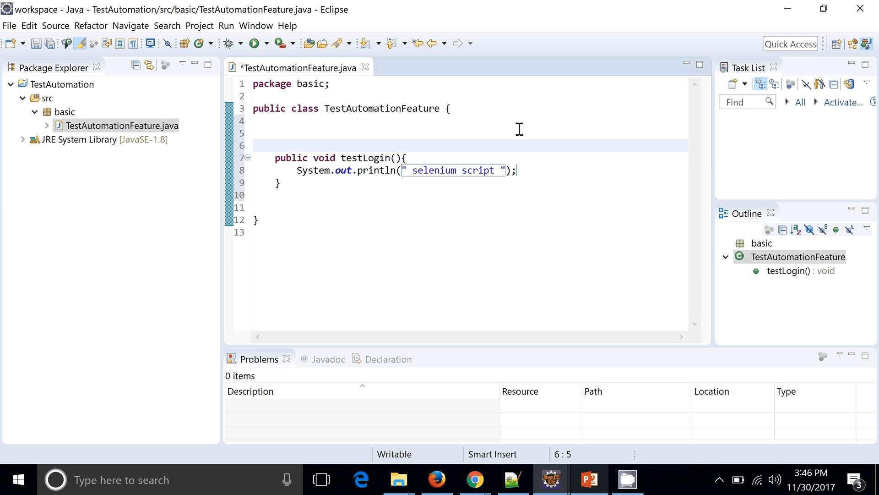
{"action": "left_click", "coordinate": [276, 145]}
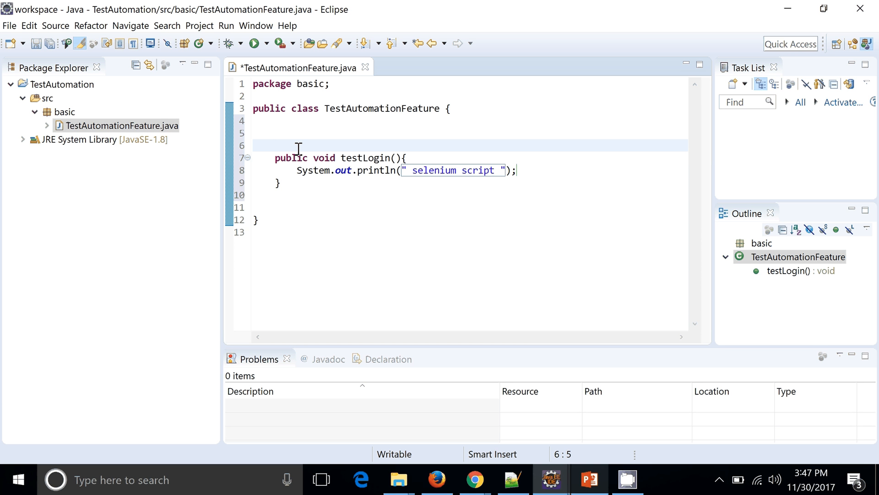
{"action": "type", "text": "@Test"}
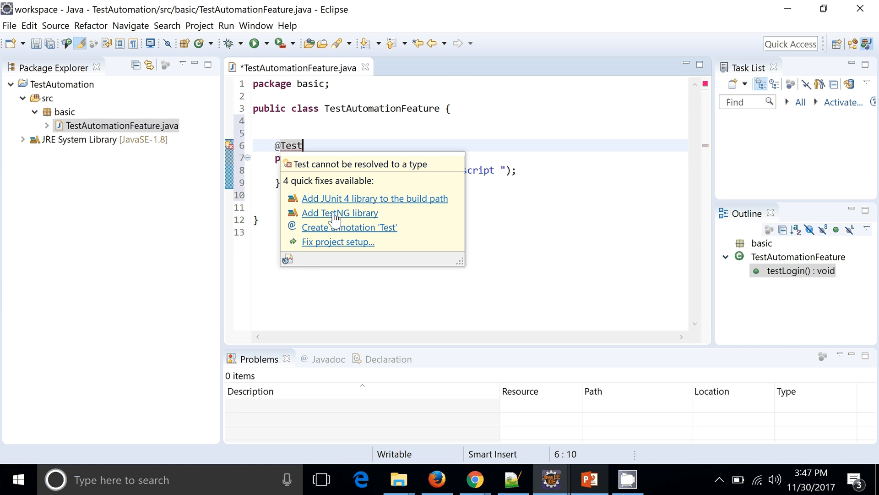
{"action": "left_click", "coordinate": [340, 213]}
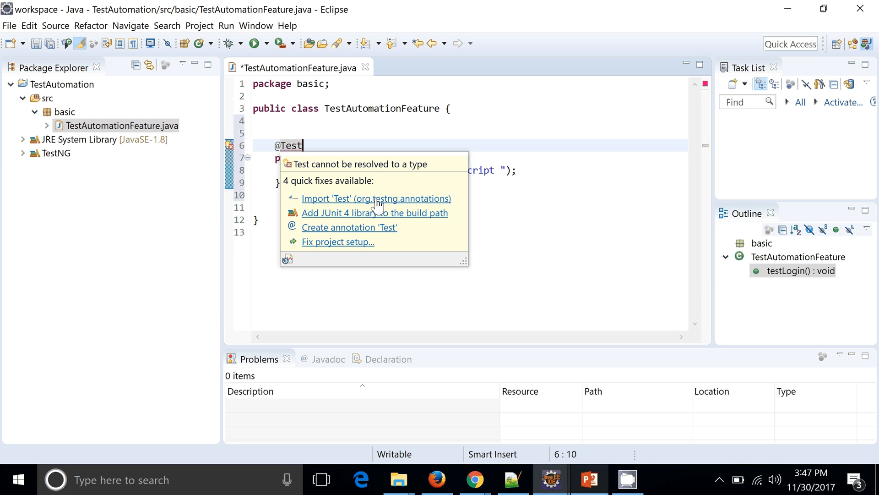
{"action": "left_click", "coordinate": [375, 198]}
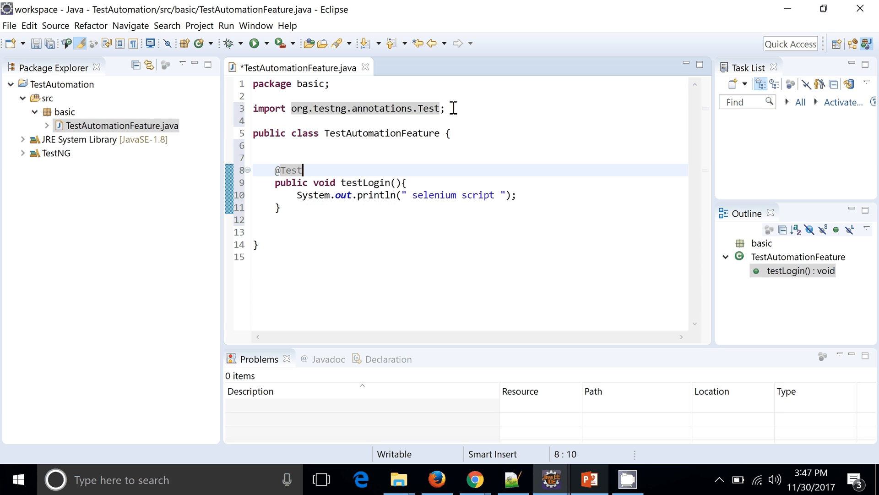
{"action": "left_click", "coordinate": [446, 108]}
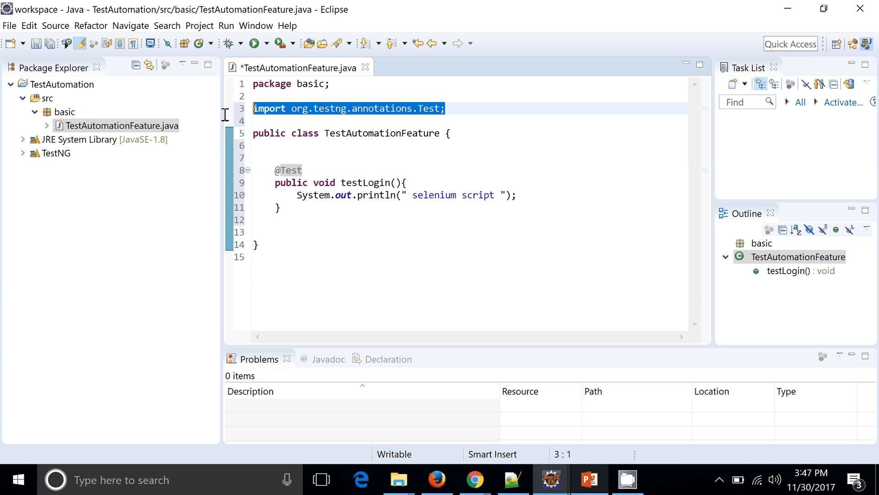
Duplicate the testLogin method below itself and rename the copy testLogout.
{"action": "left_click_drag", "start_coordinate": [274, 170], "coordinate": [280, 207]}
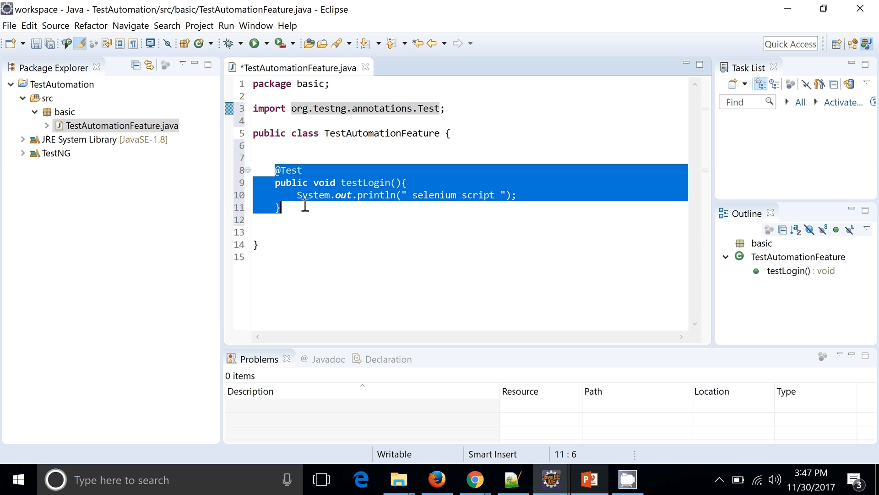
{"action": "left_click", "coordinate": [281, 207]}
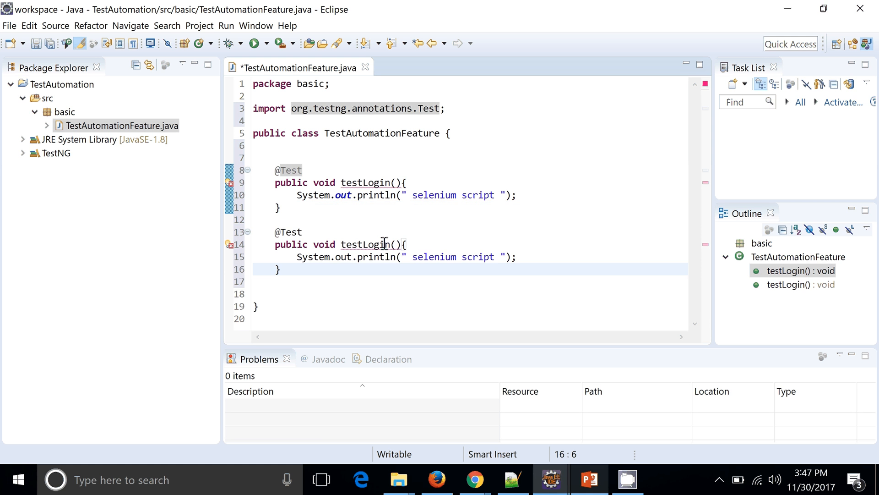
{"action": "left_click", "coordinate": [383, 244]}
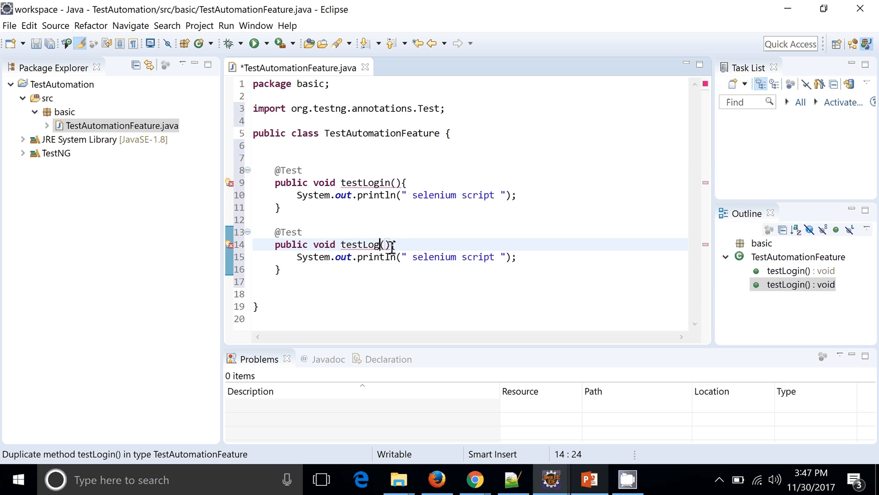
{"action": "type", "text": "test"}
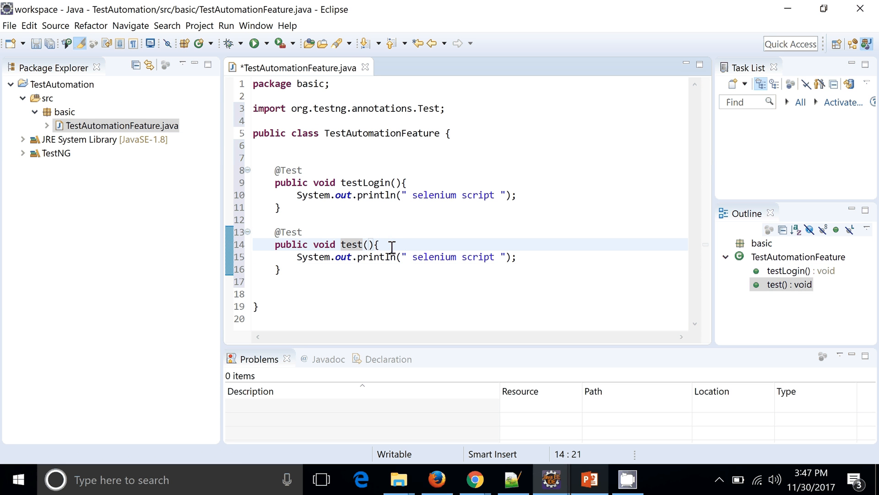
{"action": "type", "text": "Logout"}
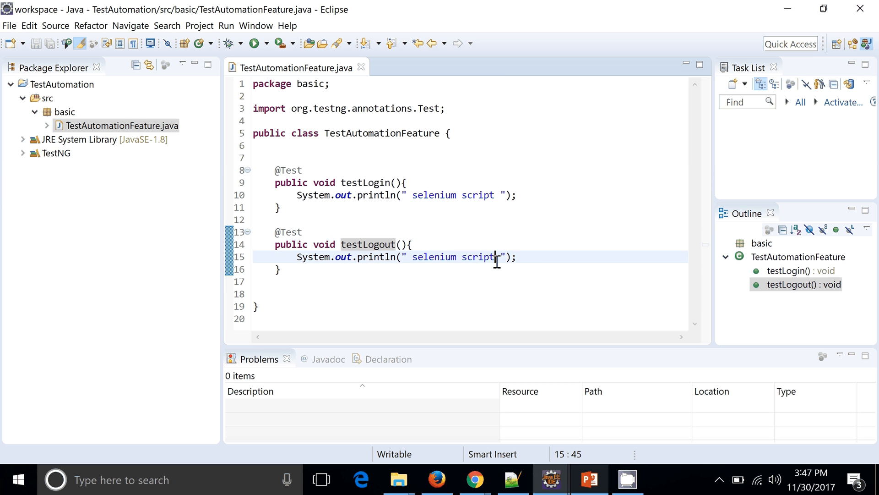
Change the messages to 'selenium script 2' and 'selenium script 1' and save the class.
{"action": "type", "text": "2"}
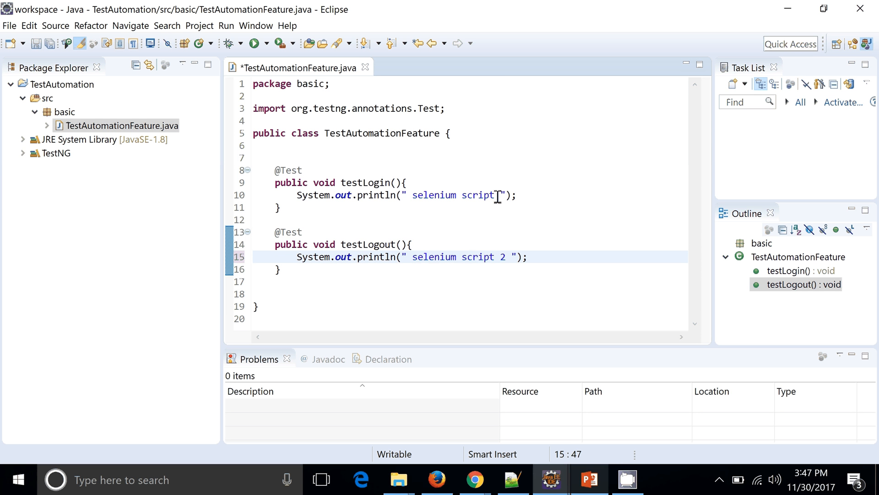
{"action": "type", "text": "1"}
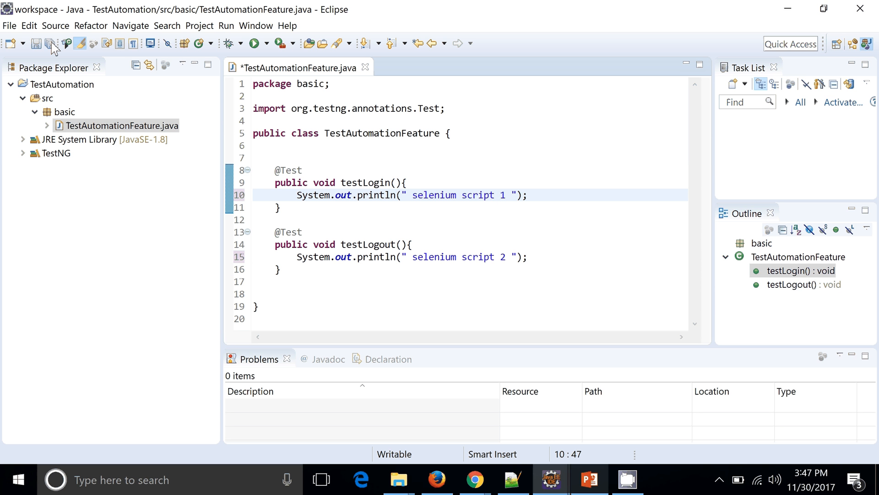
{"action": "left_click", "coordinate": [50, 43]}
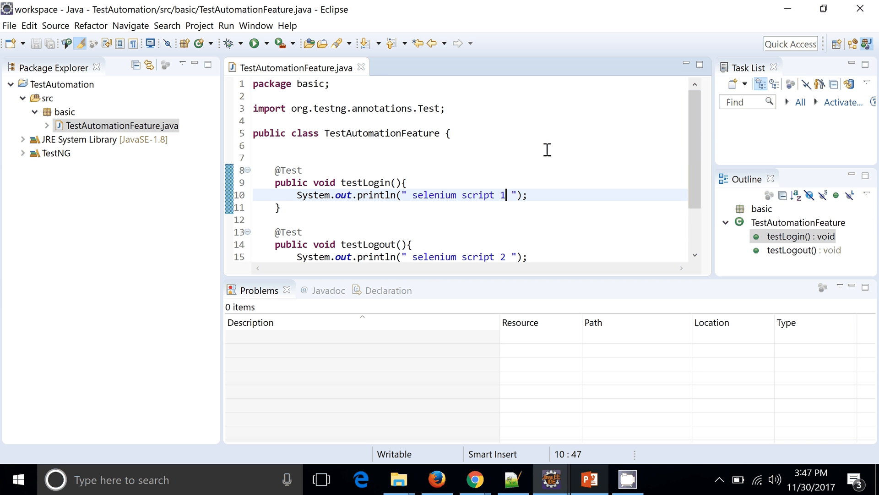
Run TestAutomationFeature via Run As > TestNG Test, allow firewall access, and confirm testLogin and testLogout pass.
{"action": "right_click", "coordinate": [547, 149]}
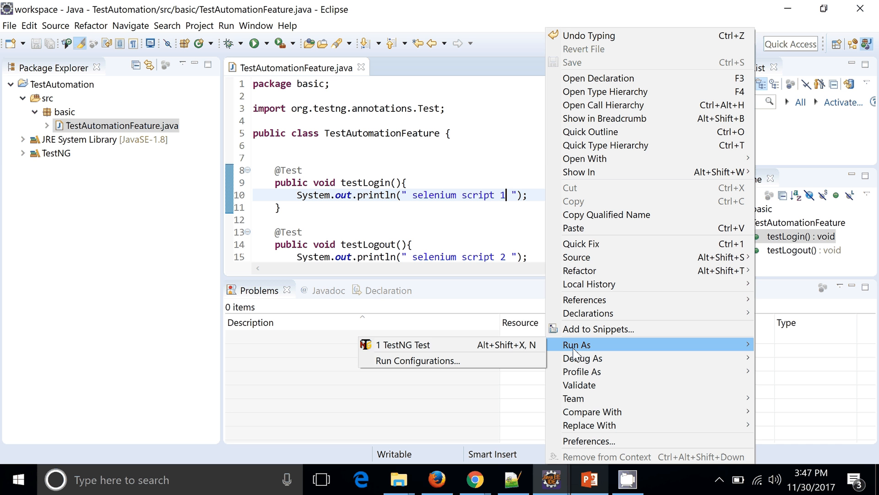
{"action": "mouse_move", "coordinate": [403, 345]}
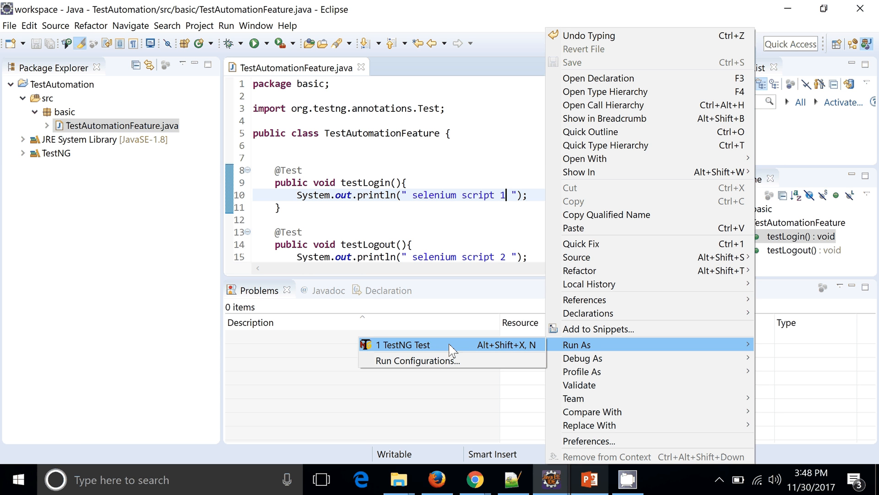
{"action": "left_click", "coordinate": [403, 344]}
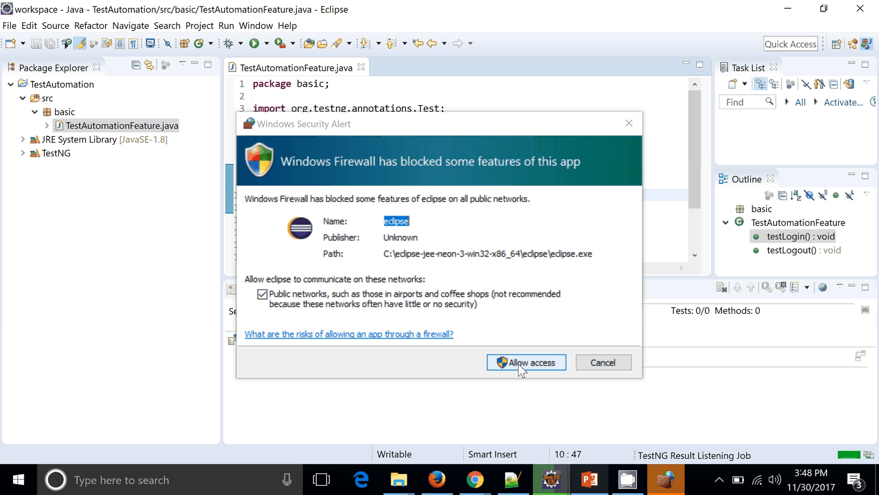
{"action": "left_click", "coordinate": [524, 362]}
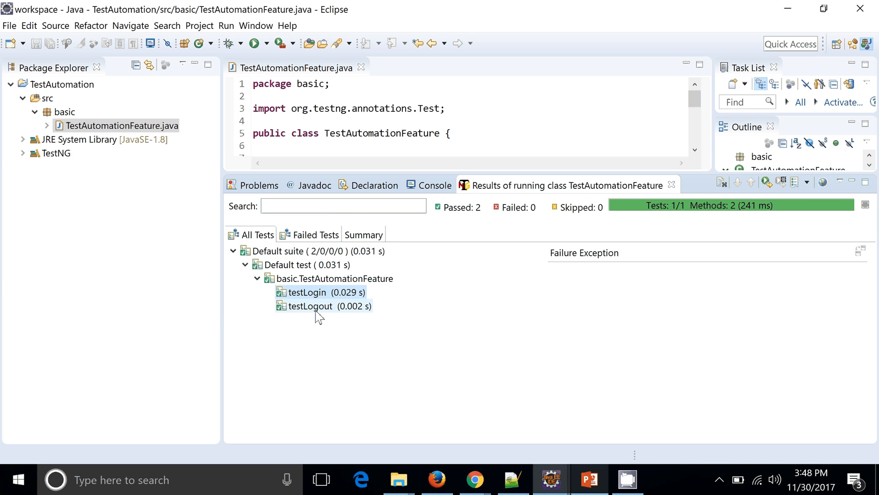
{"action": "left_click", "coordinate": [308, 306]}
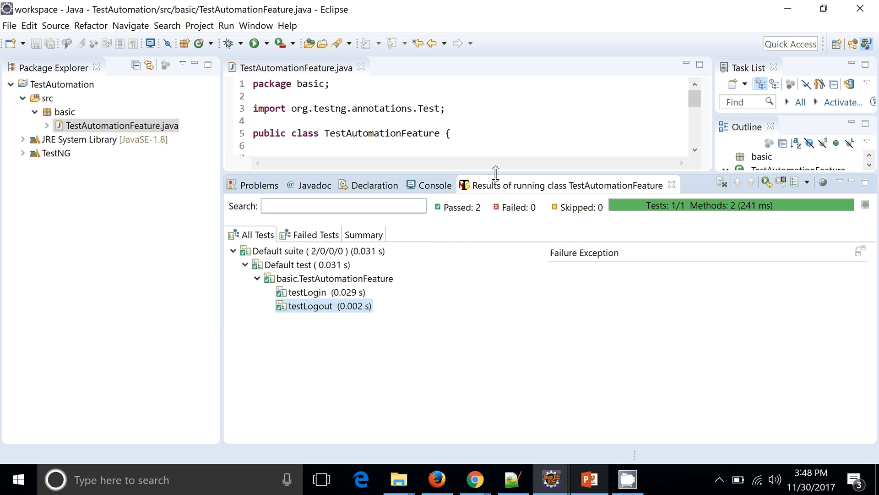